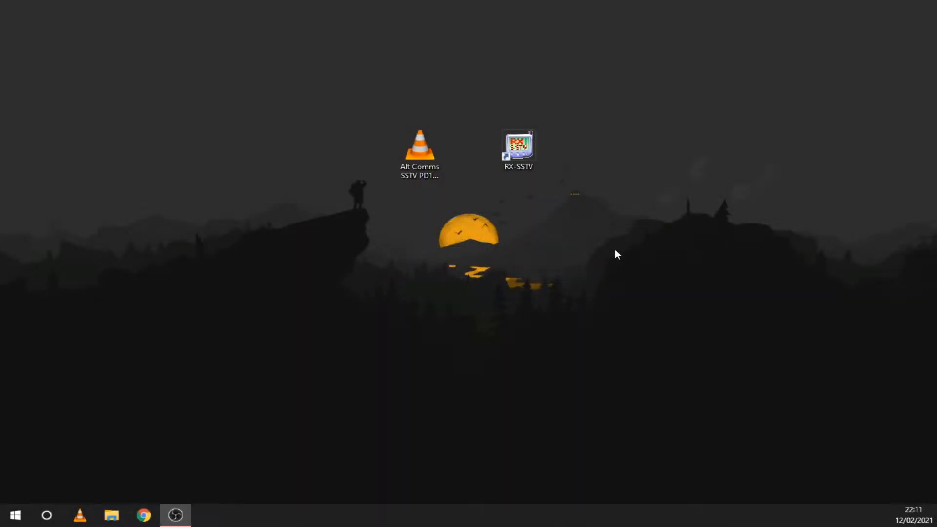
Step: Launch RX-SSTV from its desktop shortcut
{"action": "left_click", "coordinate": [519, 147]}
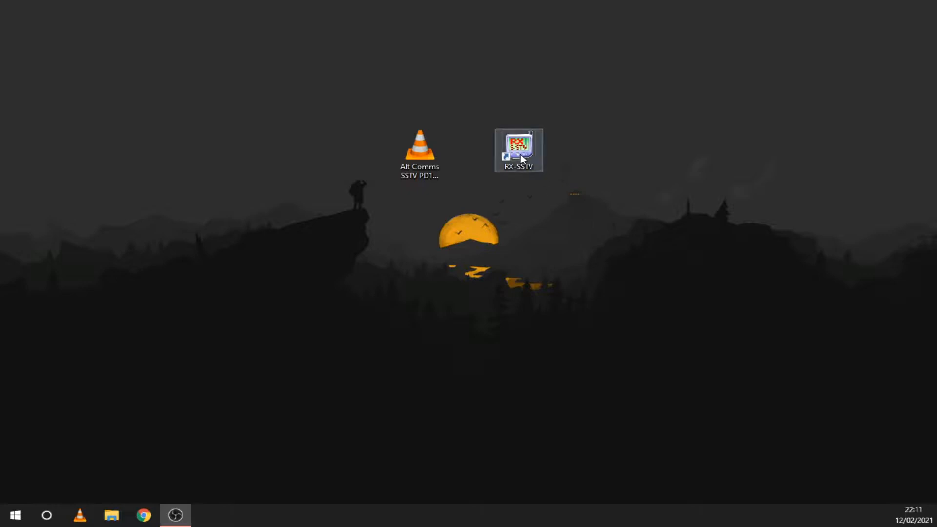
{"action": "double_click", "coordinate": [518, 146]}
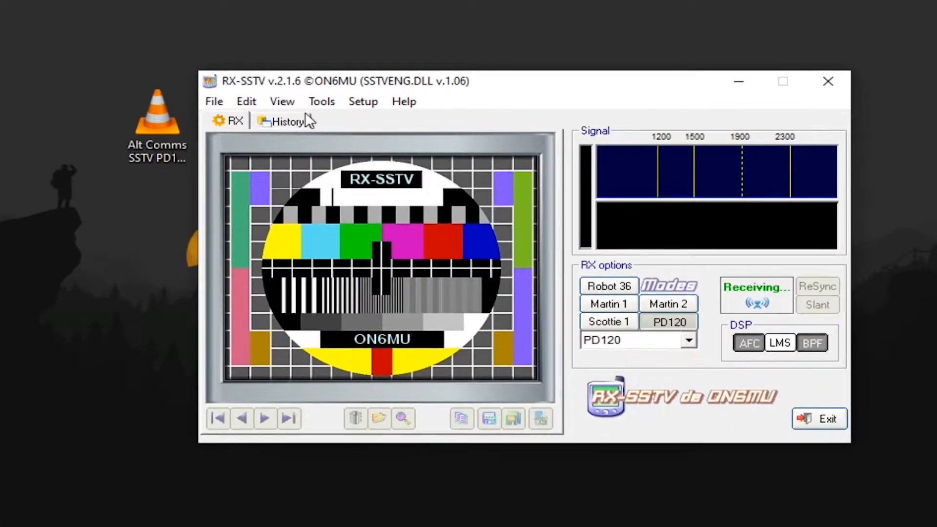
Step: In RX-SSTV preferences, enable UTC time, SSTV mode, FSK-ID and comment YO9LIG on pictures
{"action": "left_click", "coordinate": [363, 101]}
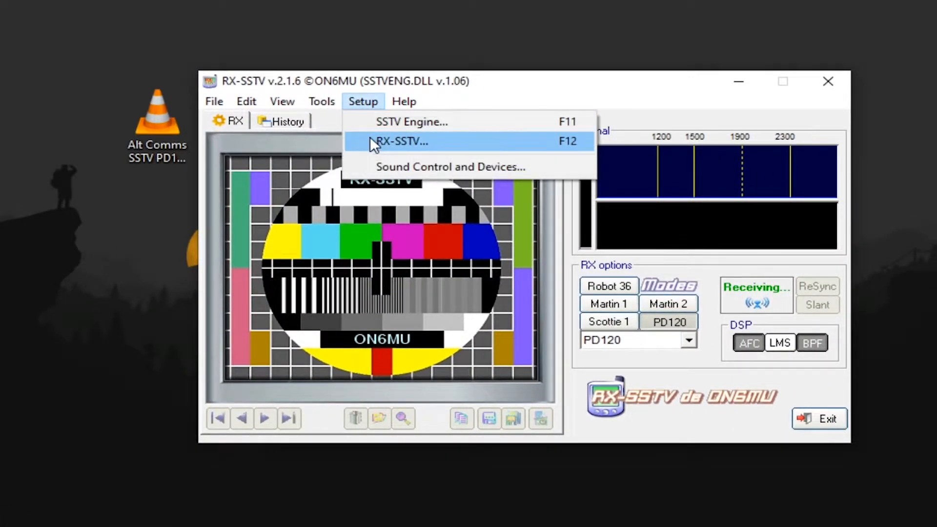
{"action": "left_click", "coordinate": [402, 142]}
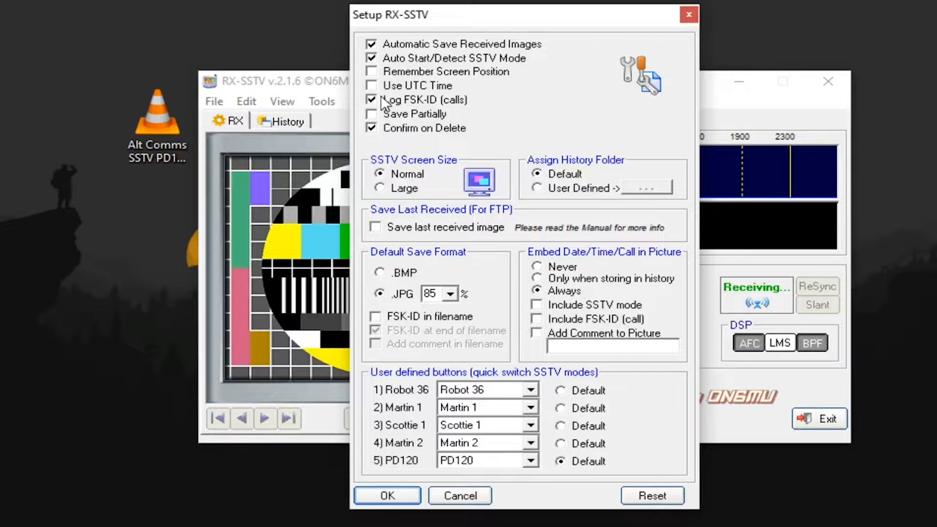
{"action": "left_click", "coordinate": [371, 85]}
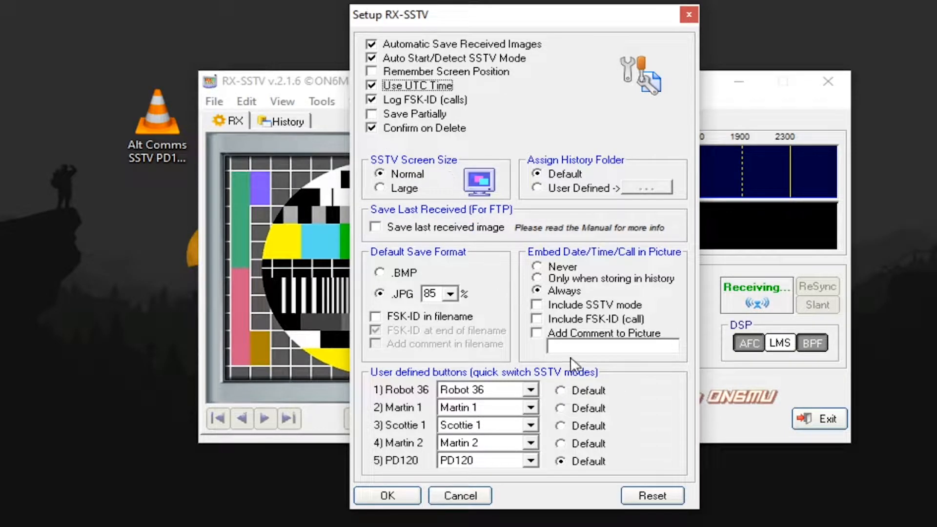
{"action": "left_click", "coordinate": [536, 304]}
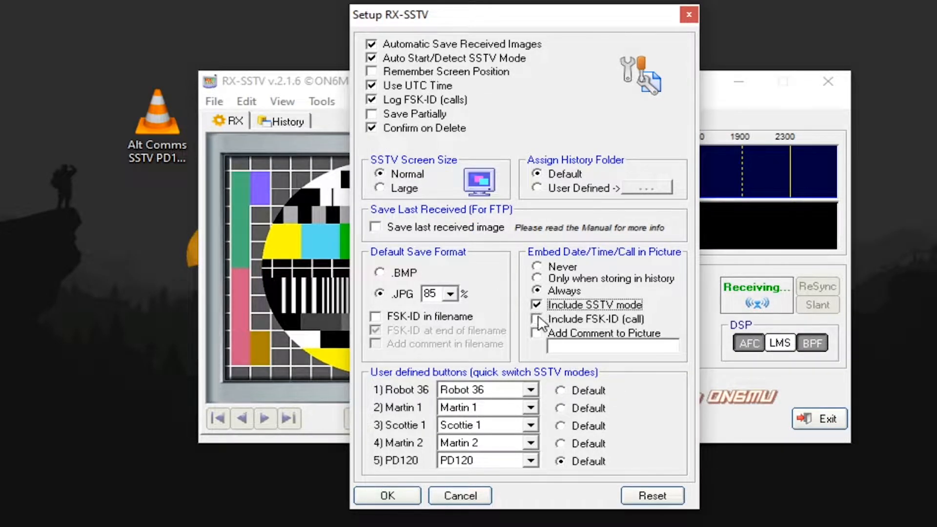
{"action": "left_click", "coordinate": [536, 319]}
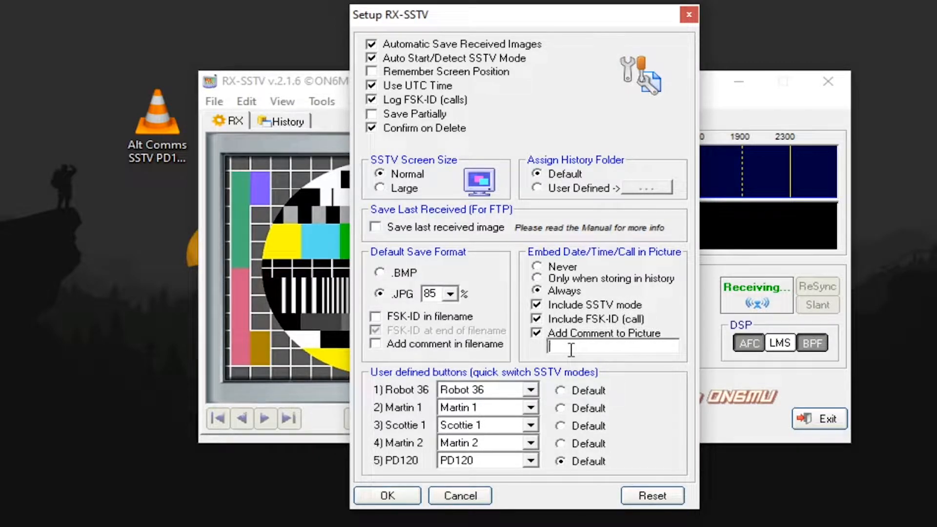
{"action": "type", "text": "YO9LIG"}
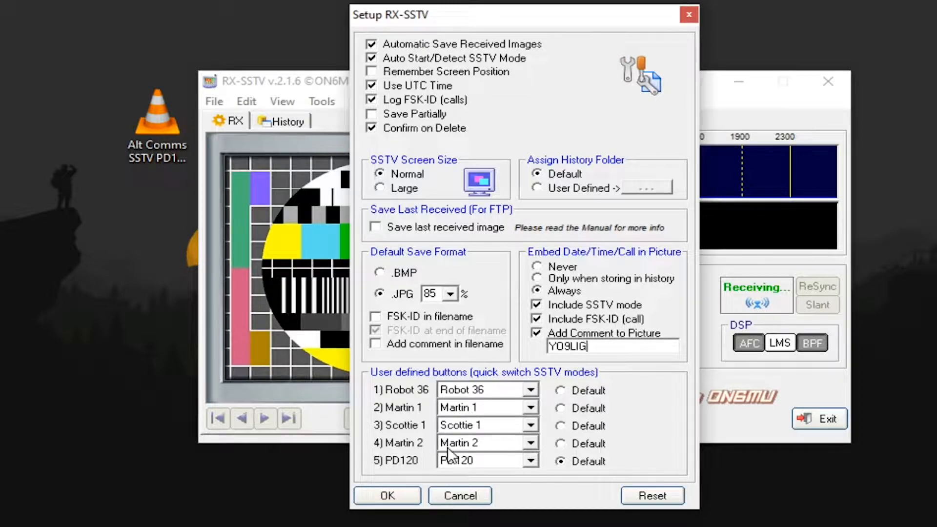
{"action": "left_click", "coordinate": [387, 496]}
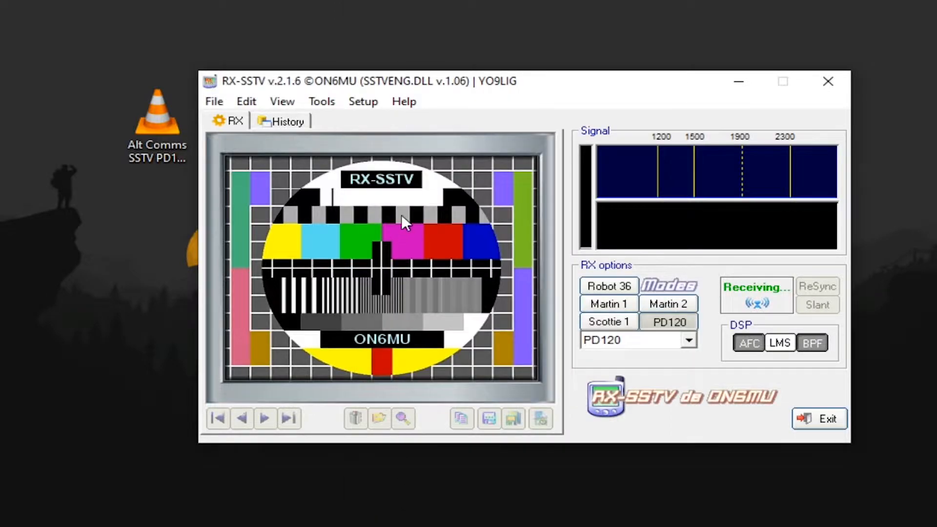
{"action": "left_click", "coordinate": [363, 101]}
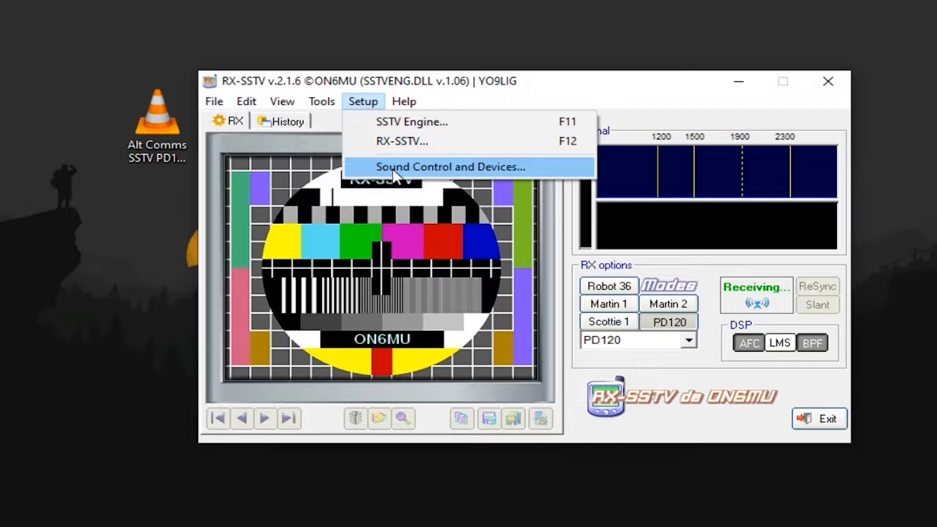
Step: Select CABLE-A Output among the recording devices and open its context menu
{"action": "left_click", "coordinate": [452, 167]}
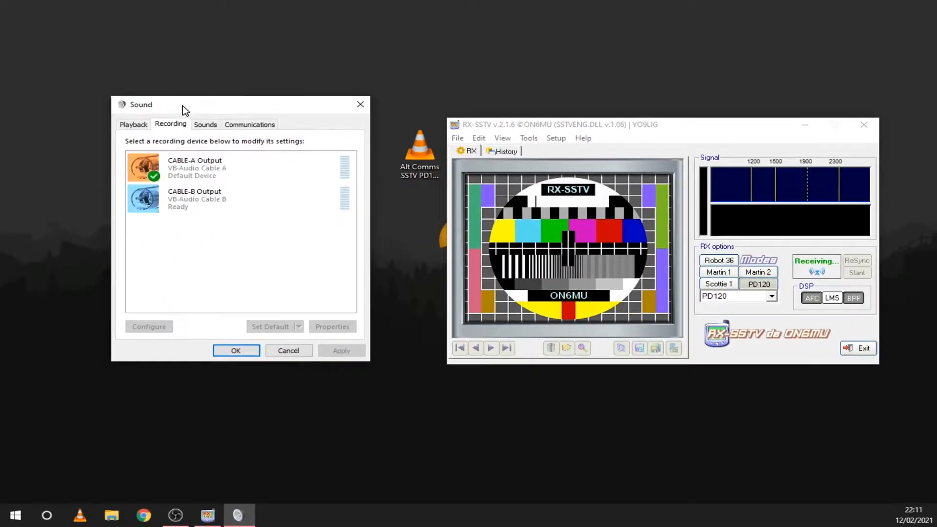
{"action": "left_click", "coordinate": [194, 167]}
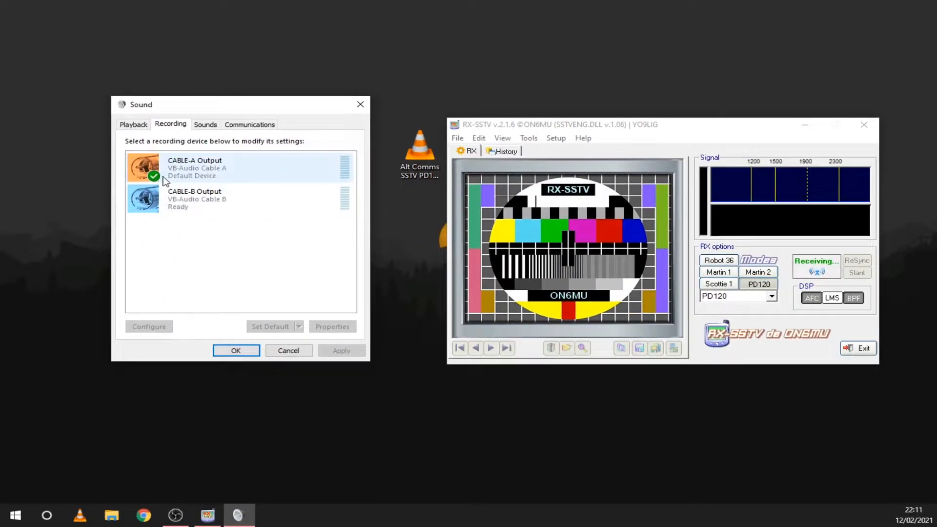
{"action": "mouse_move", "coordinate": [225, 172]}
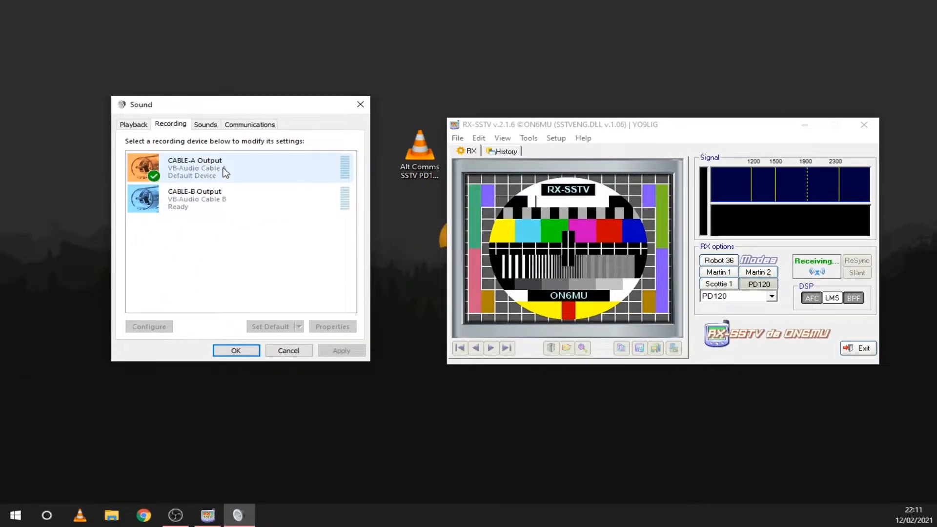
{"action": "right_click", "coordinate": [193, 198]}
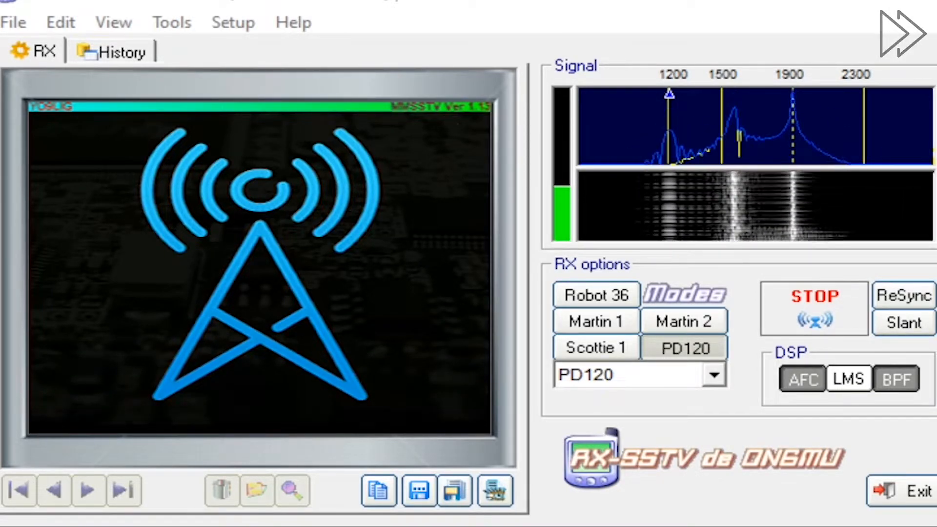
Step: Show the History tab listing 2021-12-02_20.14.09.jpg as picture 1 of 1
{"action": "left_click", "coordinate": [692, 103]}
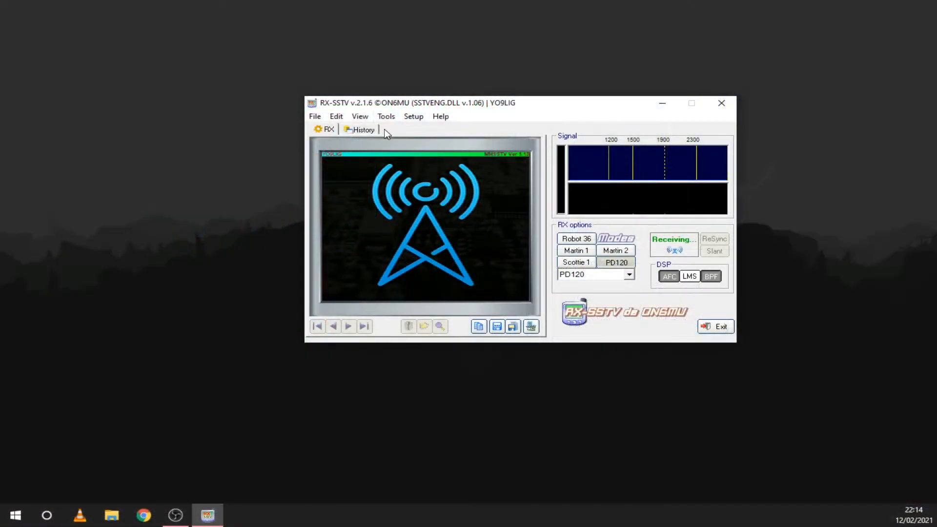
{"action": "left_click", "coordinate": [362, 129]}
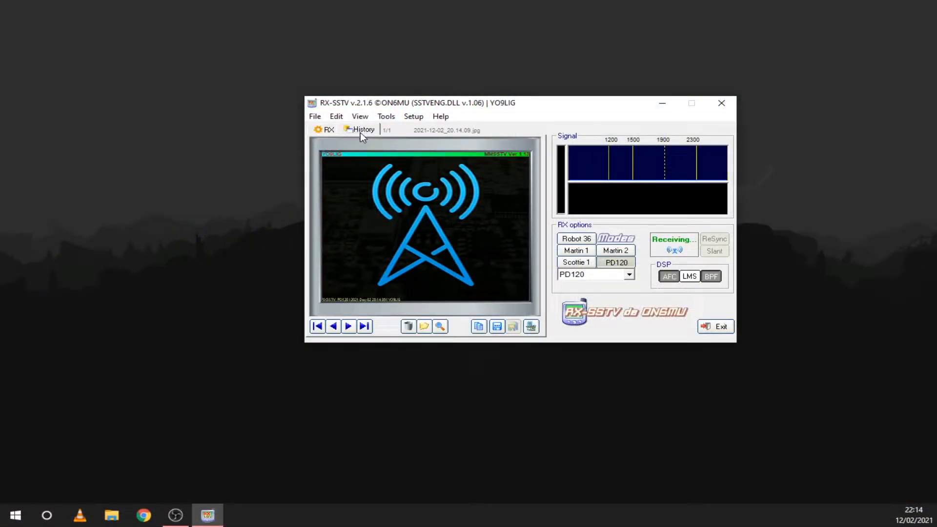
{"action": "mouse_move", "coordinate": [373, 209]}
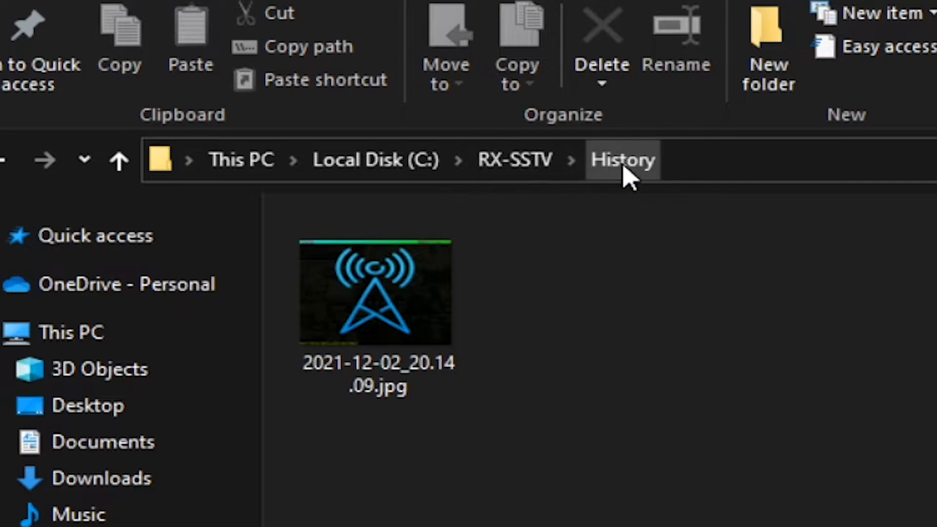
Step: Open 2021-12-02_20.14.09.jpg from C:\RX-SSTV\History to view its PD120 caption
{"action": "double_click", "coordinate": [375, 294]}
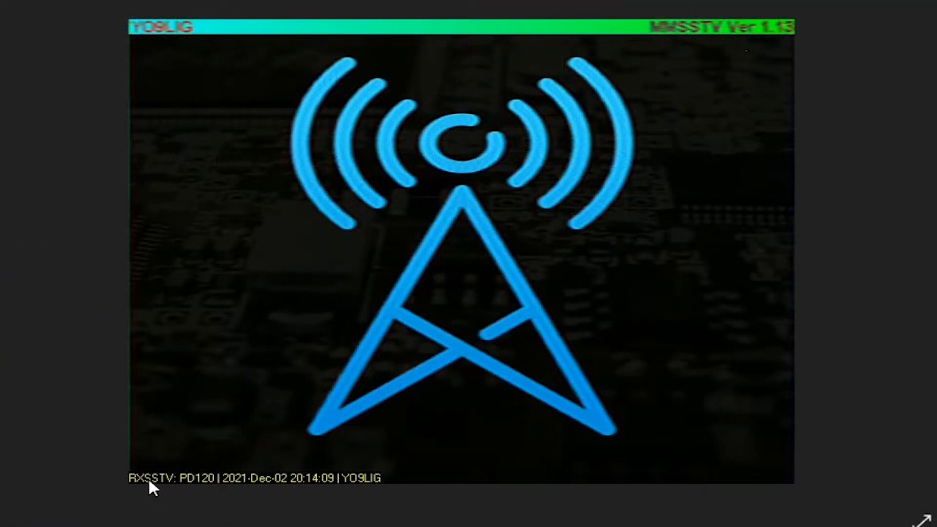
{"action": "mouse_move", "coordinate": [257, 499]}
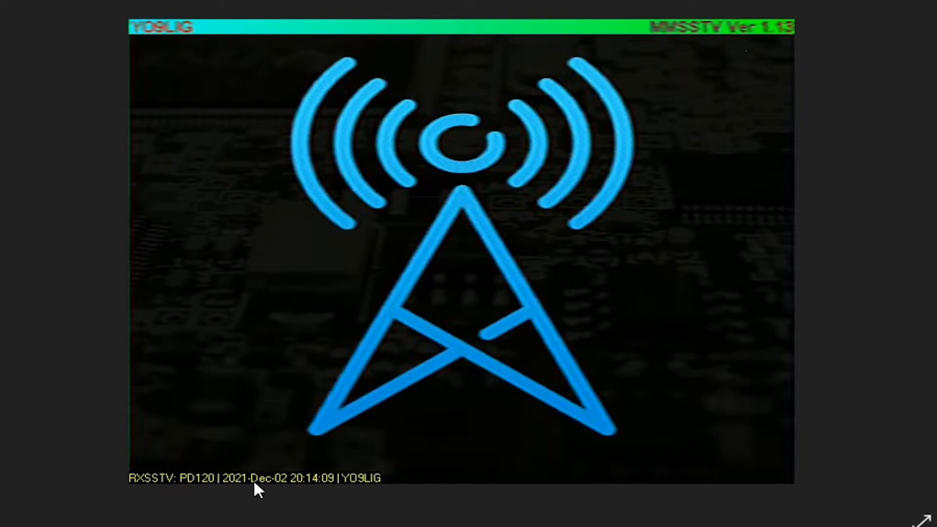
{"action": "mouse_move", "coordinate": [344, 494]}
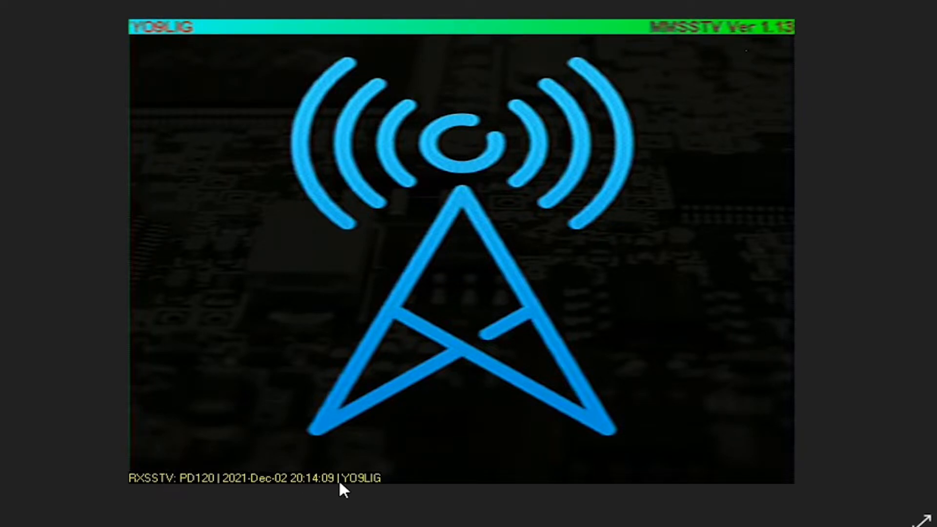
{"action": "mouse_move", "coordinate": [370, 493]}
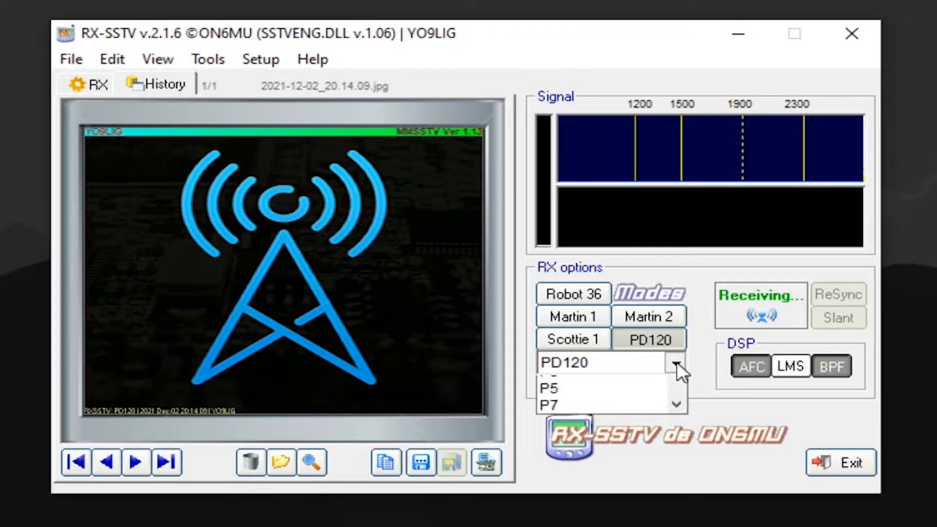
{"action": "scroll", "scroll_direction": "down", "scroll_amount": 3}
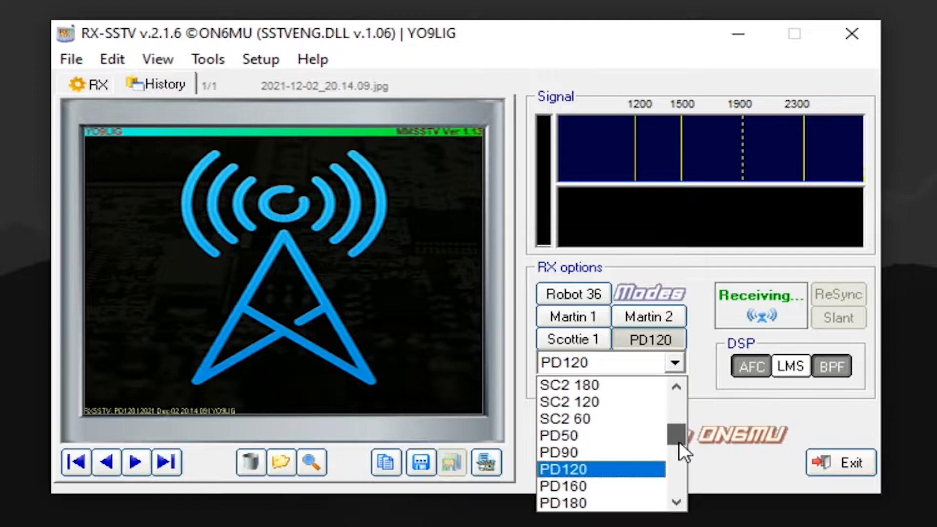
{"action": "left_click", "coordinate": [578, 468]}
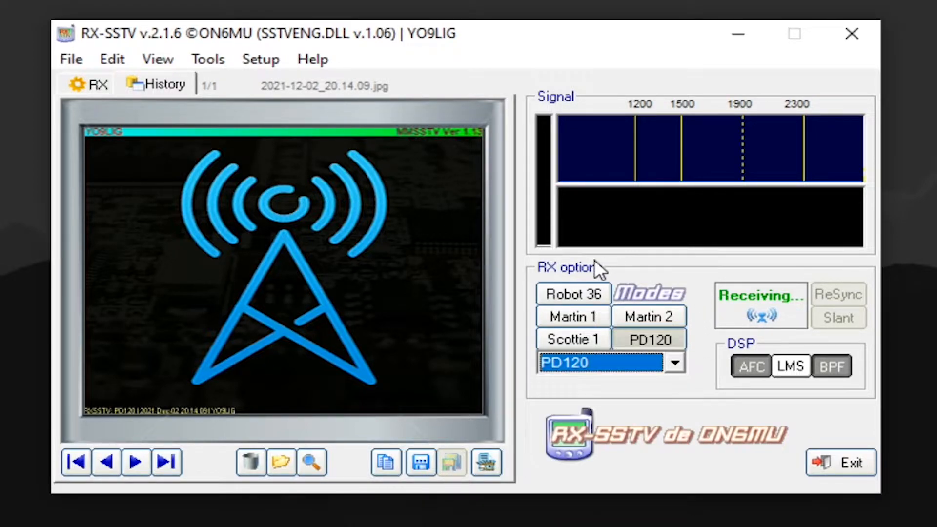
{"action": "mouse_move", "coordinate": [698, 320]}
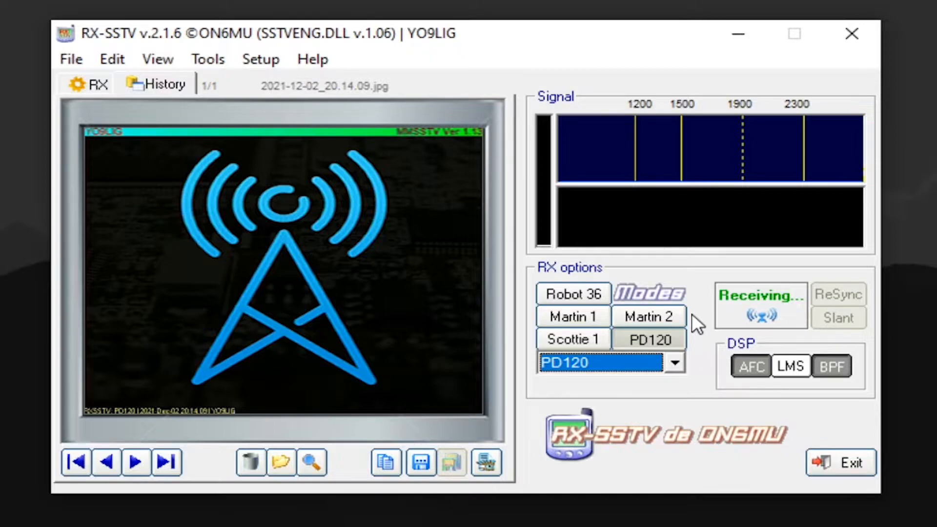
{"action": "mouse_move", "coordinate": [863, 368]}
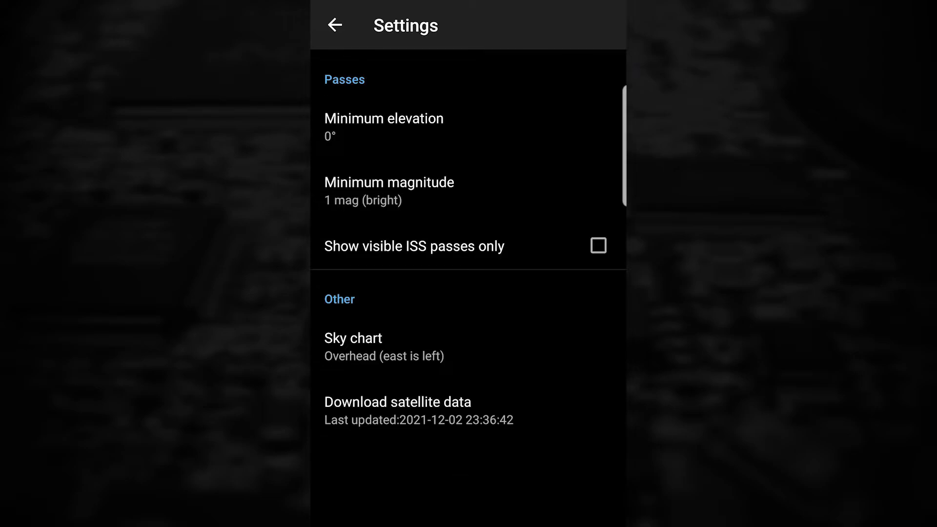
Step: Return from Settings to the 2021-12-03 ISS pass list
{"action": "left_click", "coordinate": [337, 25]}
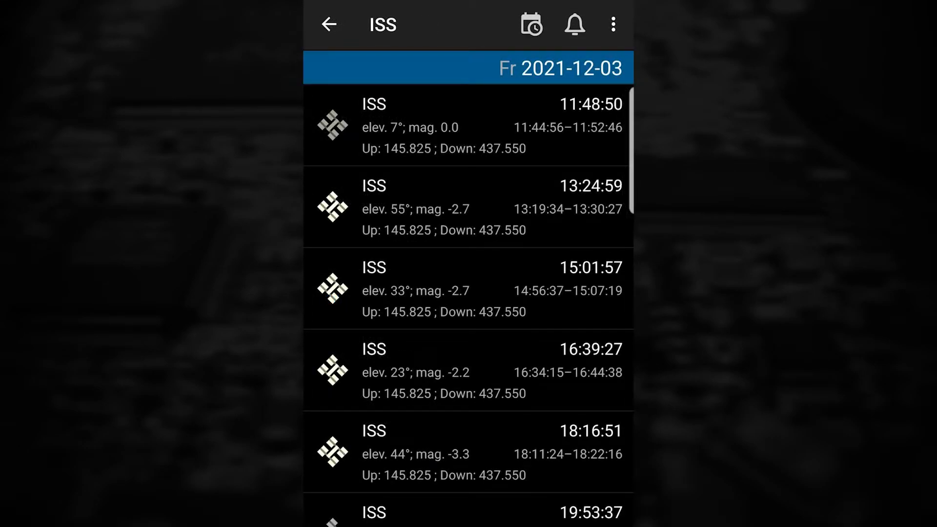